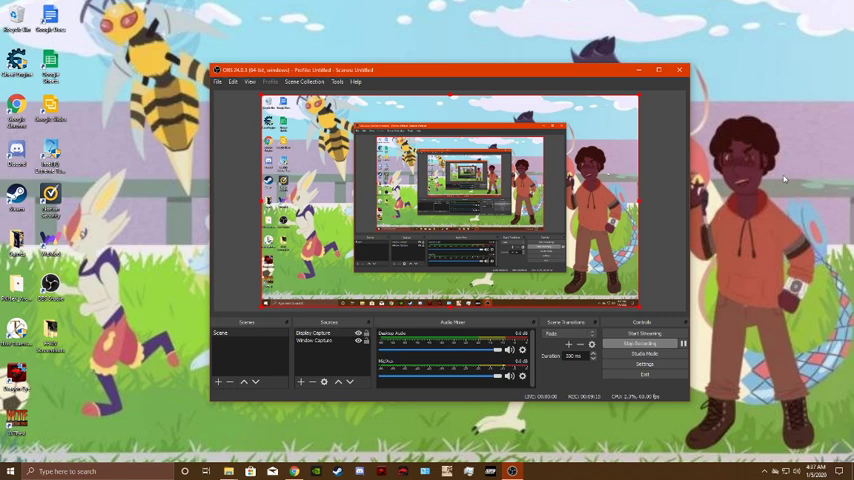
pyautogui.moveTo(632, 4)
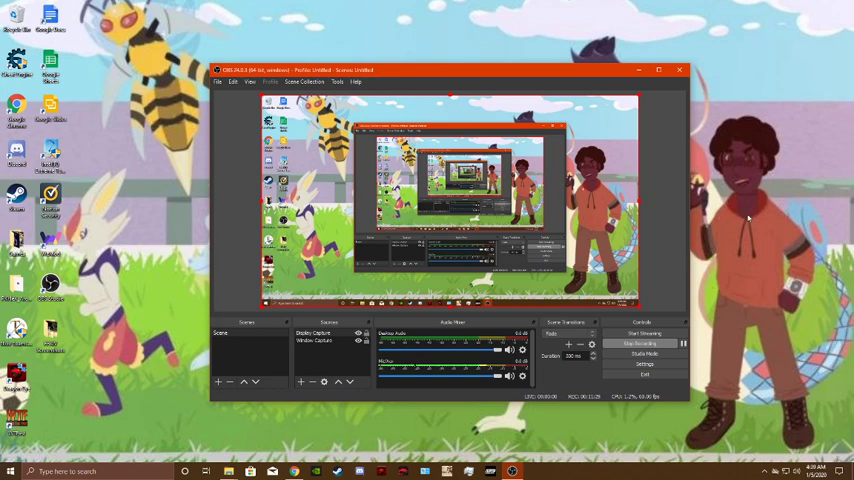
pyautogui.moveTo(752, 220)
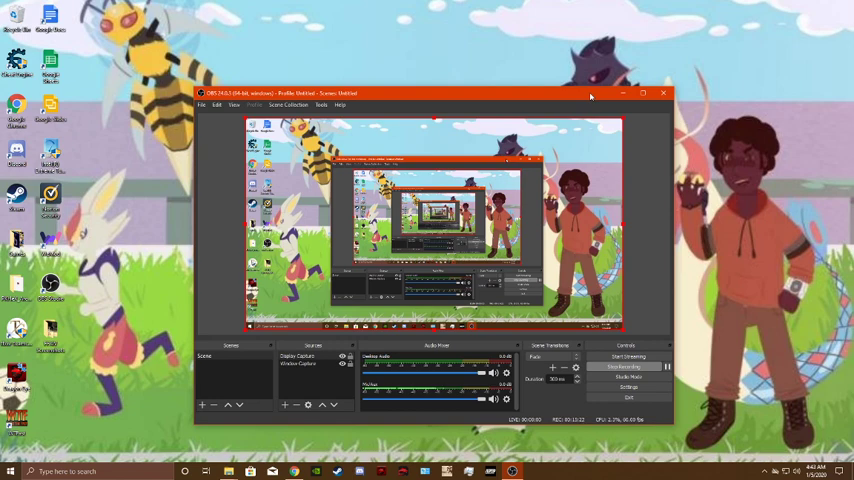
pyautogui.moveTo(560, 52)
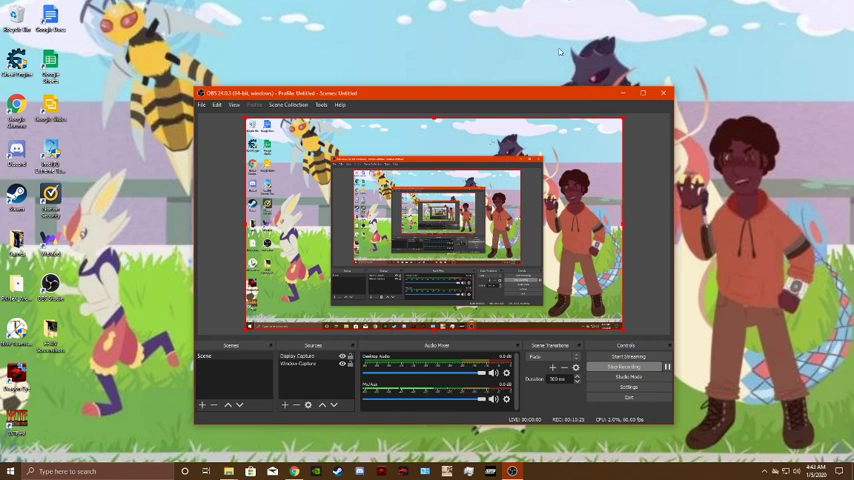